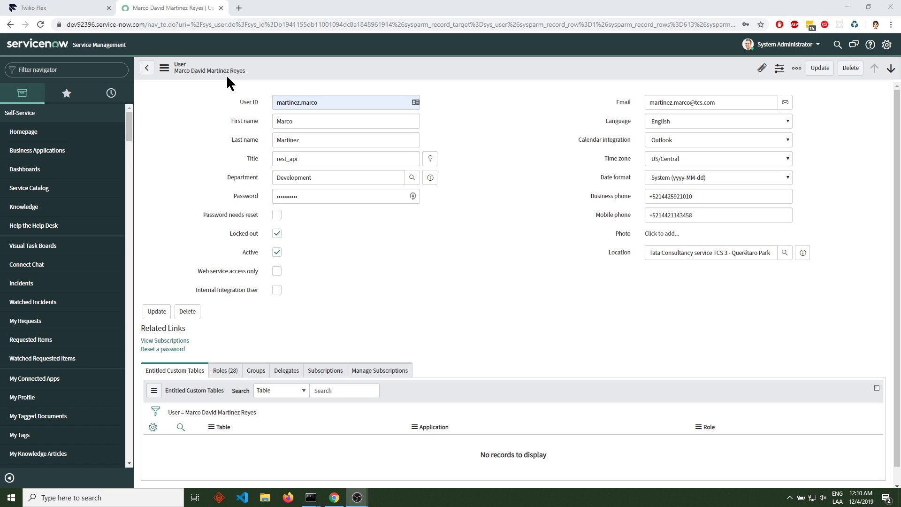
click(57, 8)
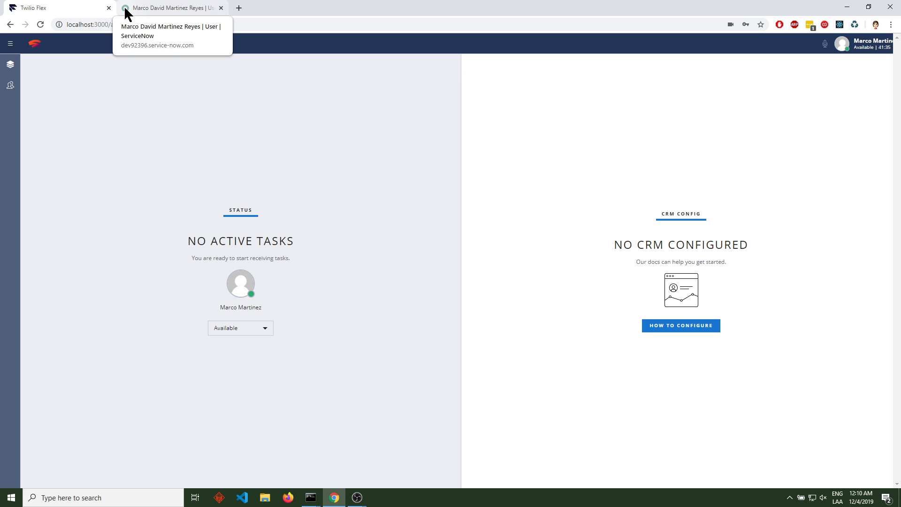
mouse_move(160, 105)
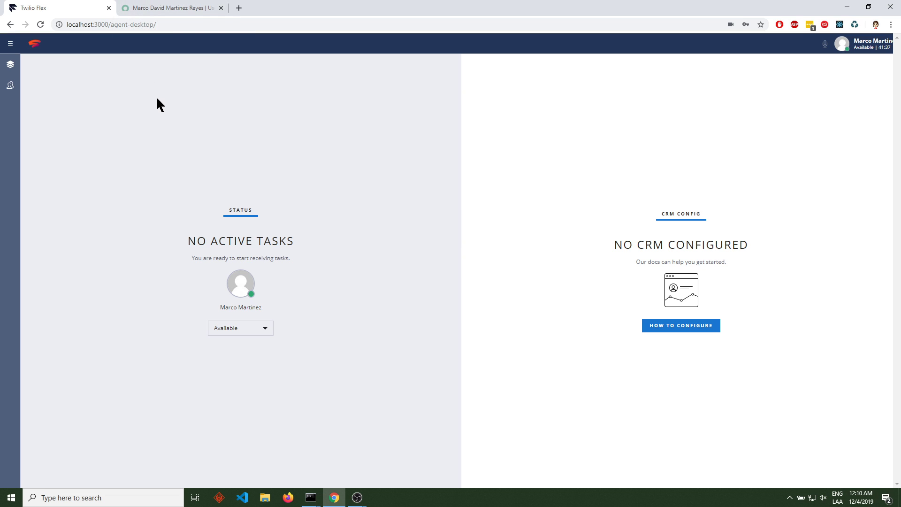
mouse_move(171, 83)
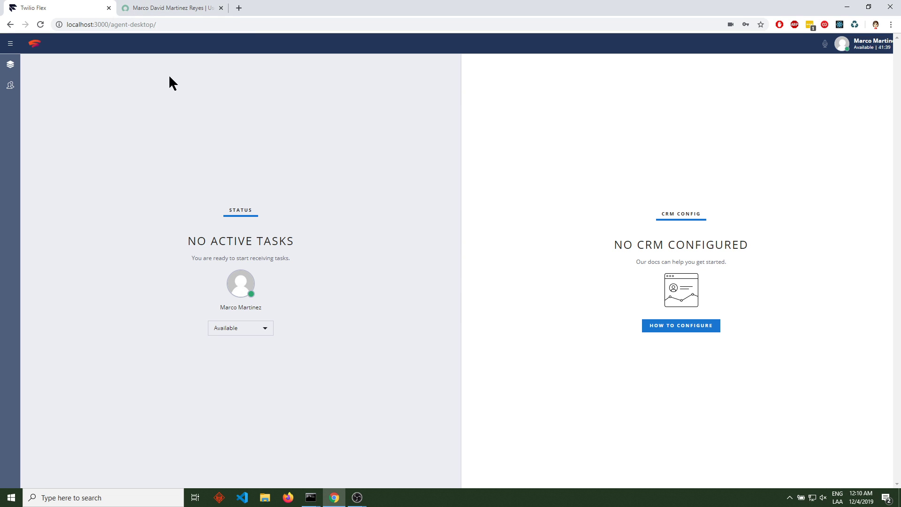
mouse_move(177, 92)
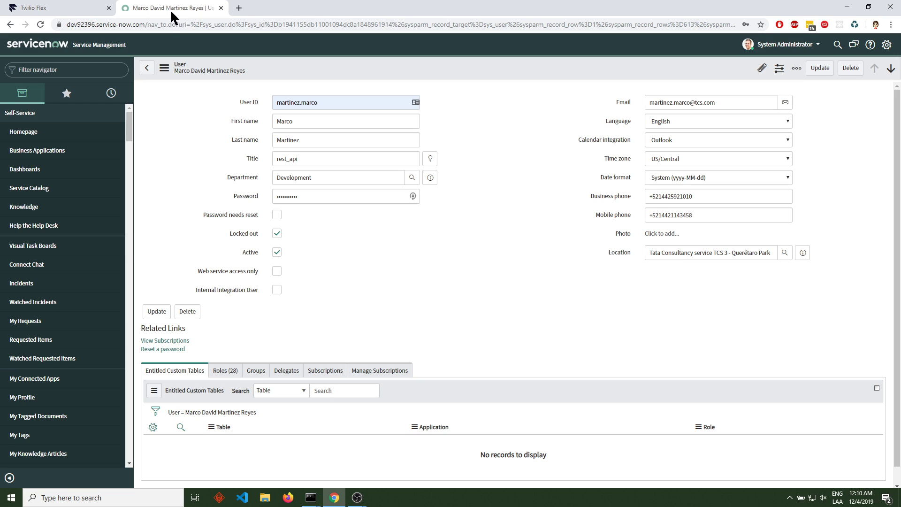
mouse_move(170, 22)
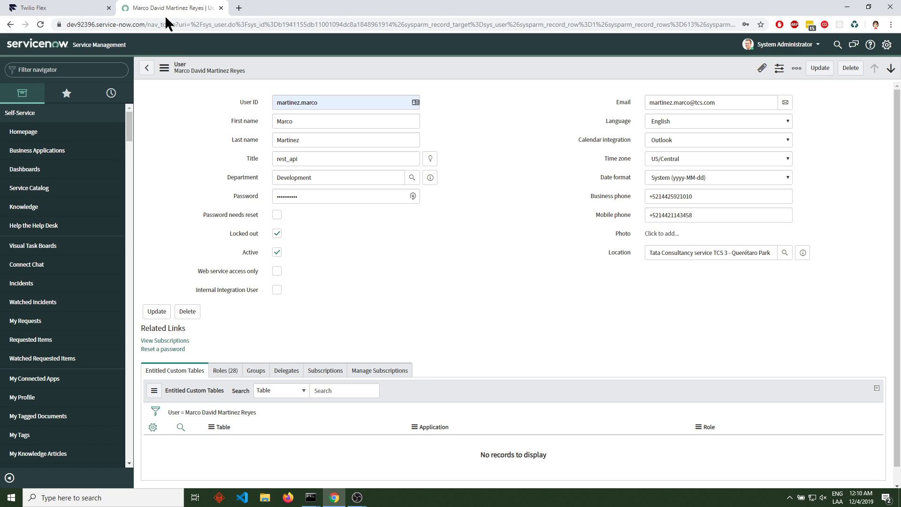
mouse_move(169, 13)
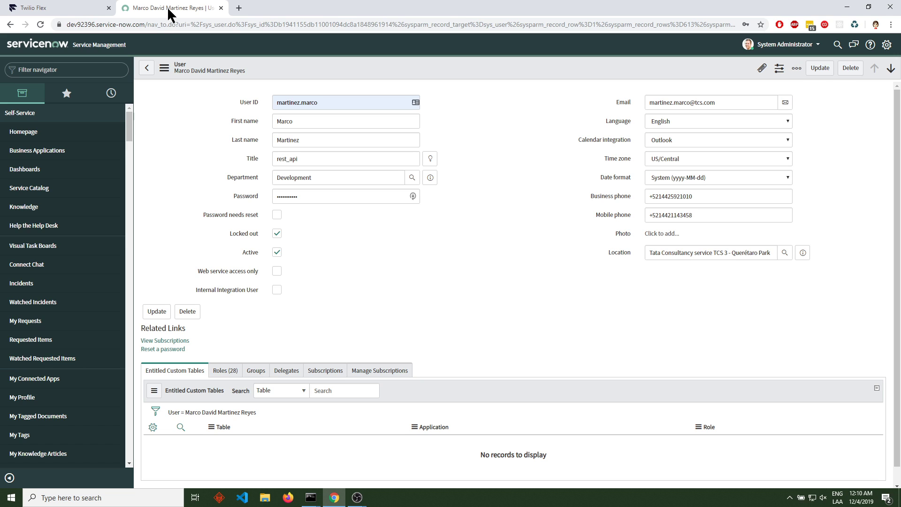
mouse_move(214, 162)
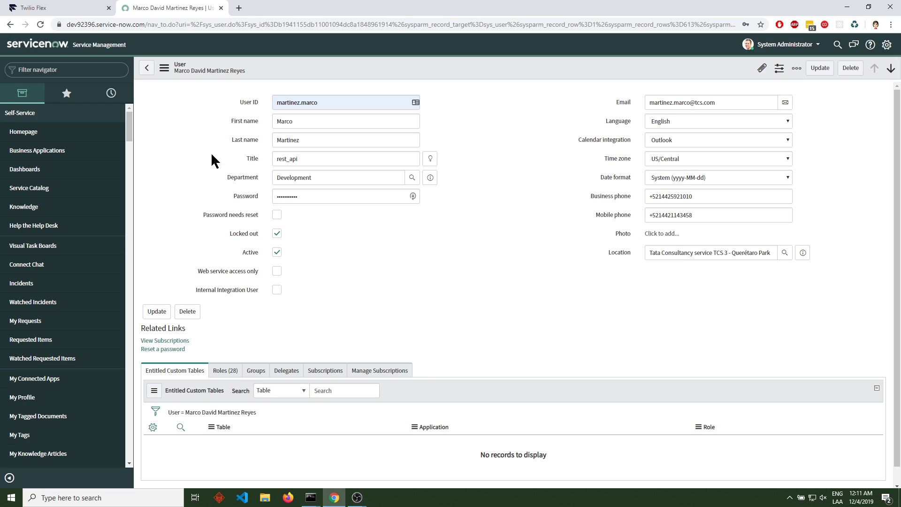
mouse_move(177, 88)
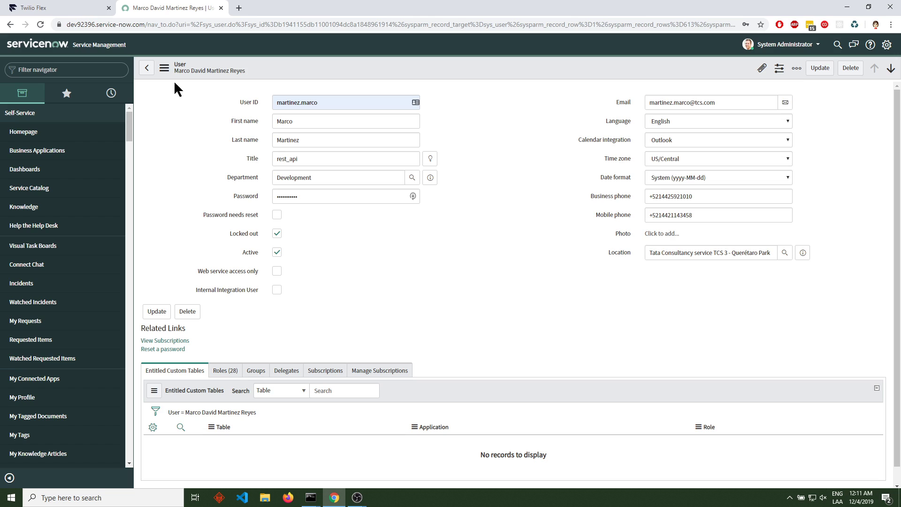
click(57, 7)
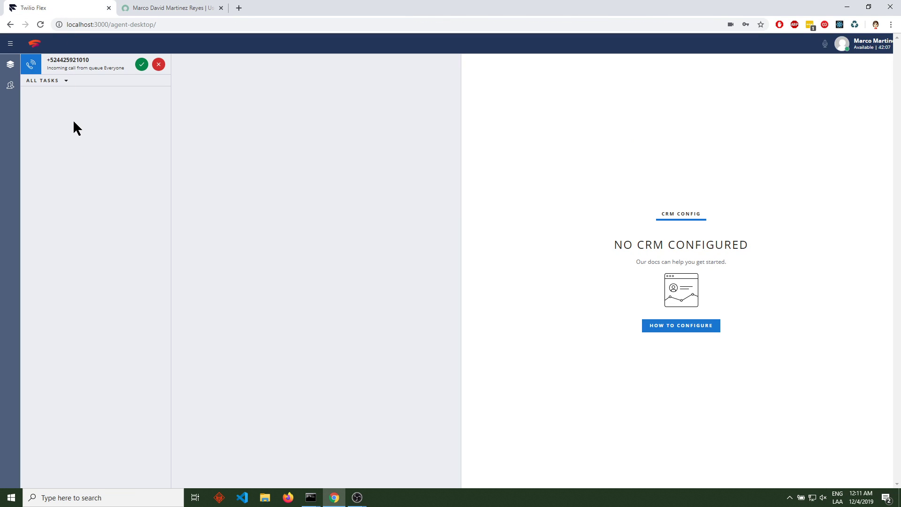
mouse_move(108, 75)
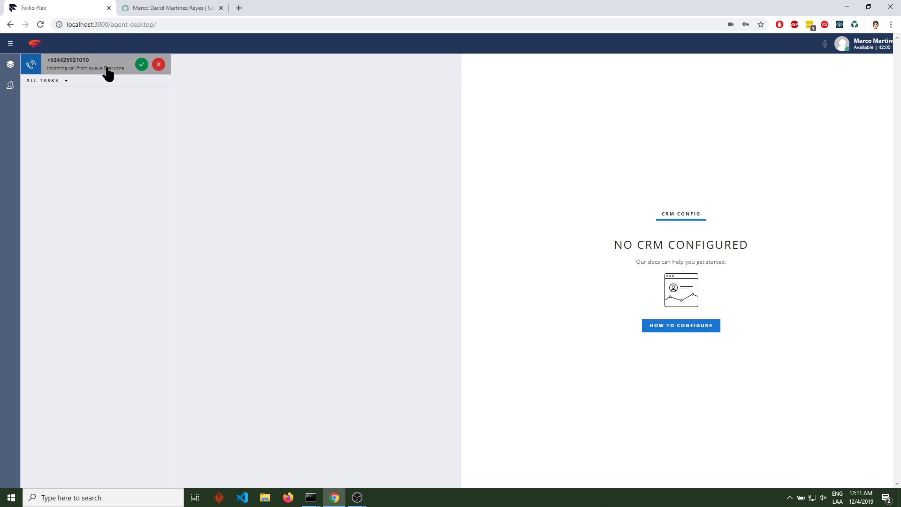
click(86, 64)
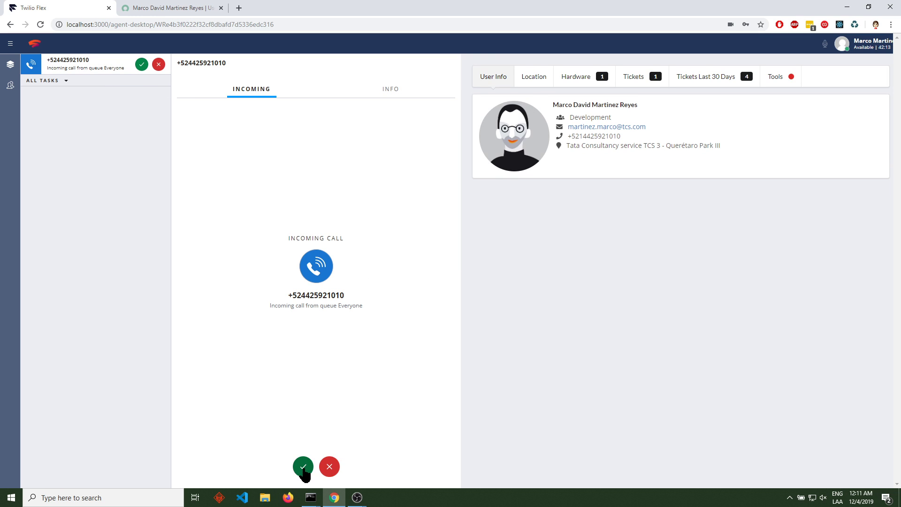
click(303, 467)
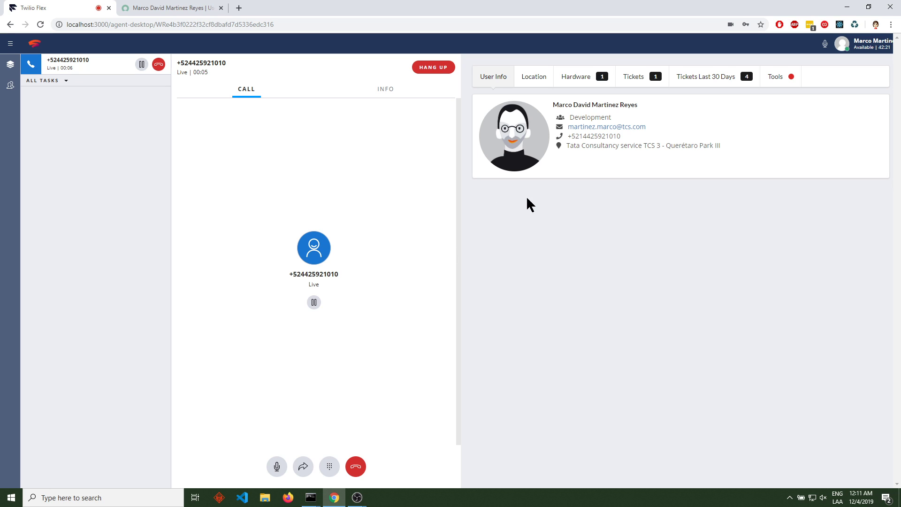
mouse_move(501, 85)
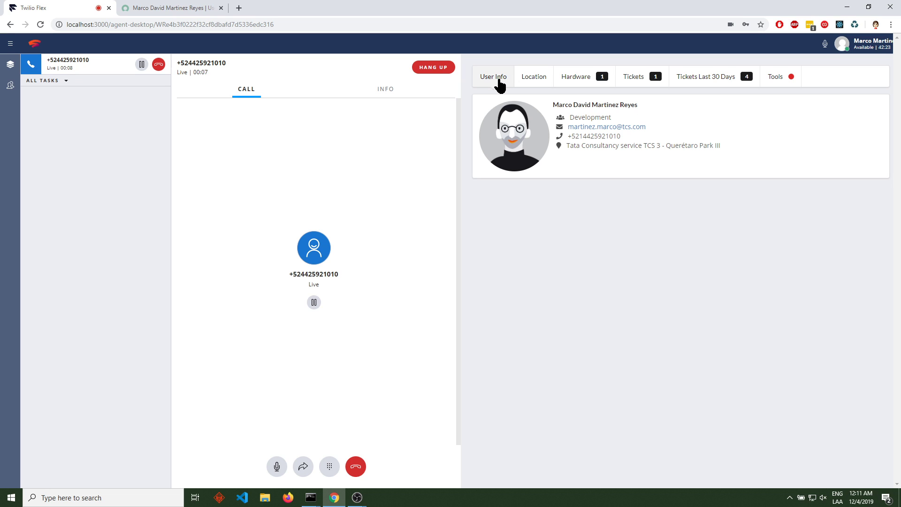
mouse_move(590, 105)
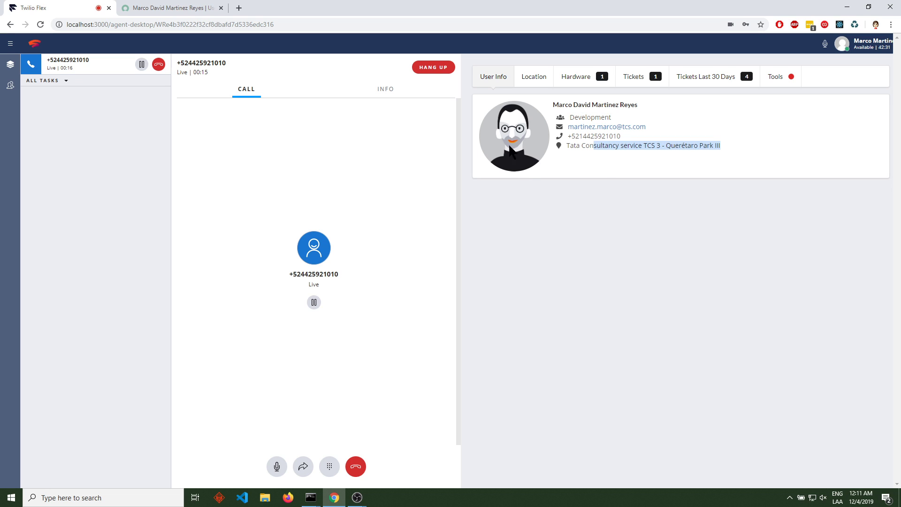
mouse_move(484, 98)
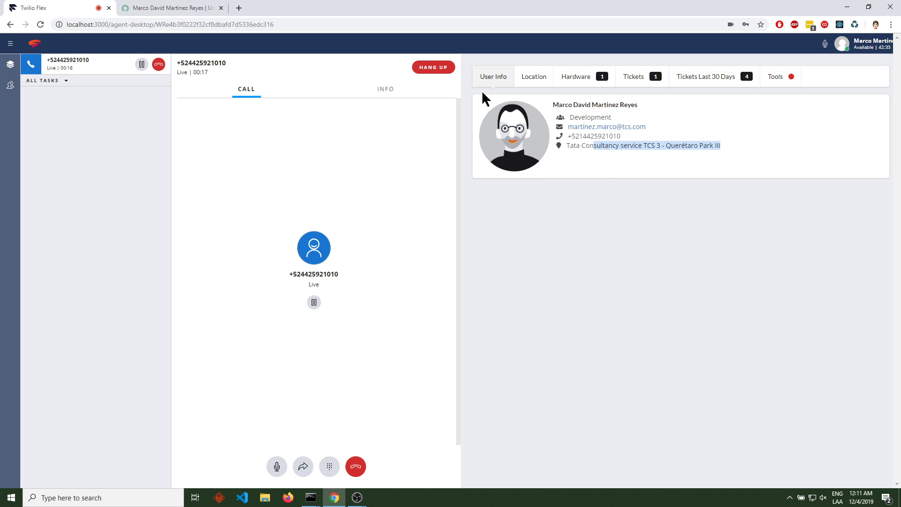
View the caller's office location with map, then his assigned Apple MacBook Air 13" hardware.
click(533, 77)
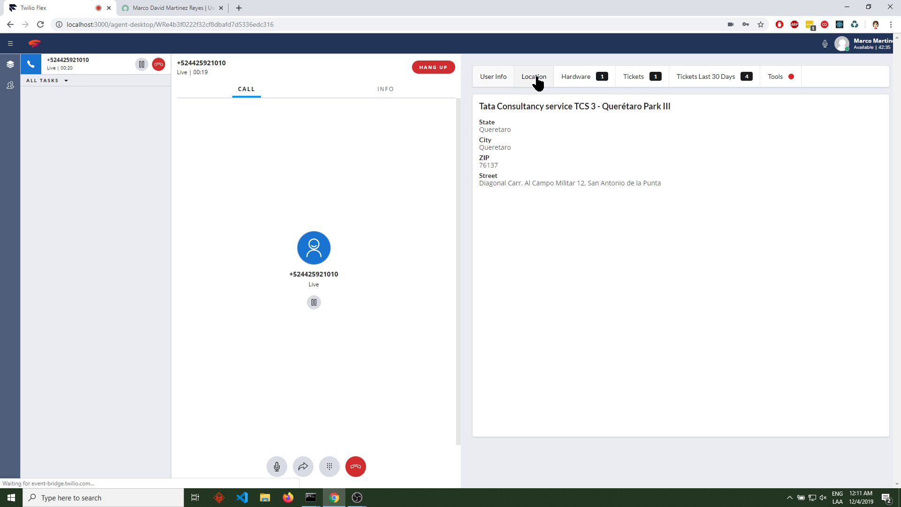
click(533, 76)
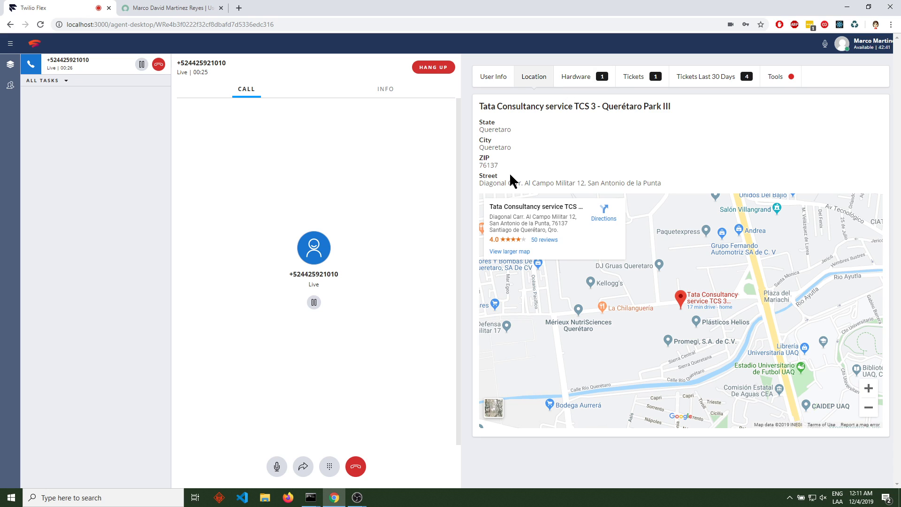
mouse_move(676, 277)
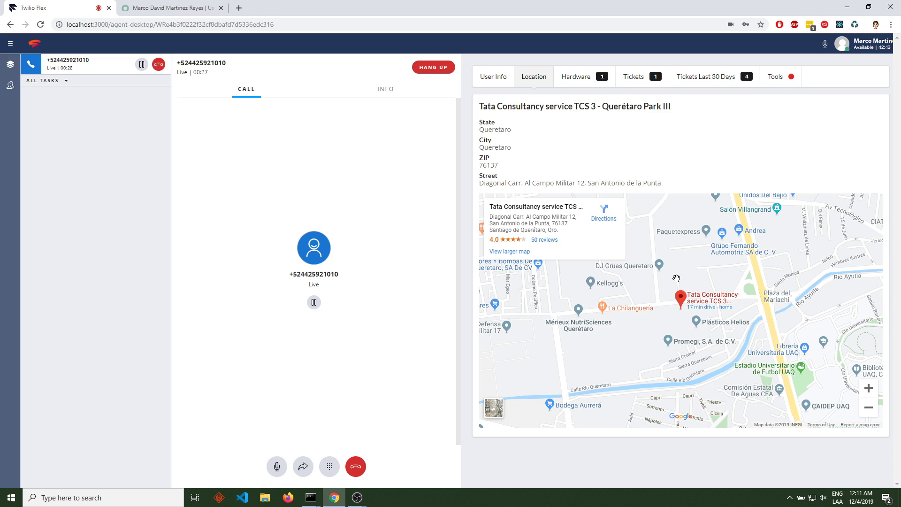
mouse_move(580, 66)
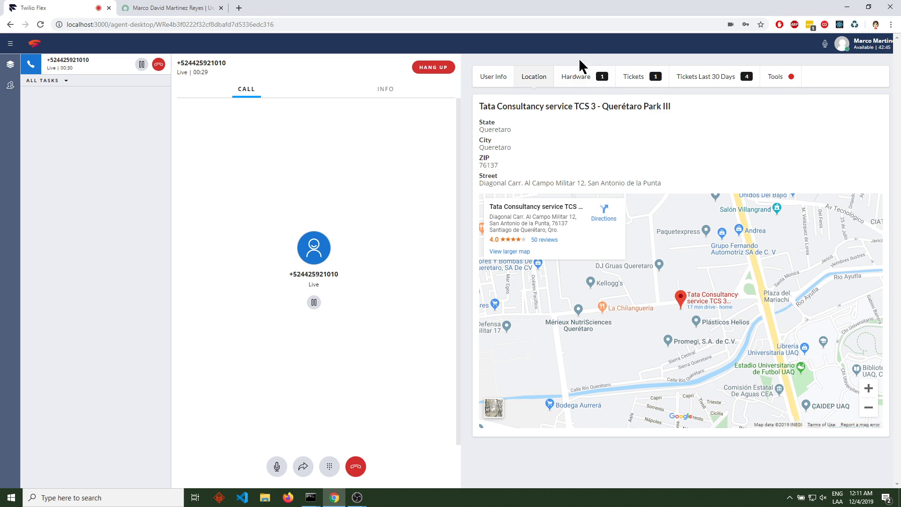
click(576, 77)
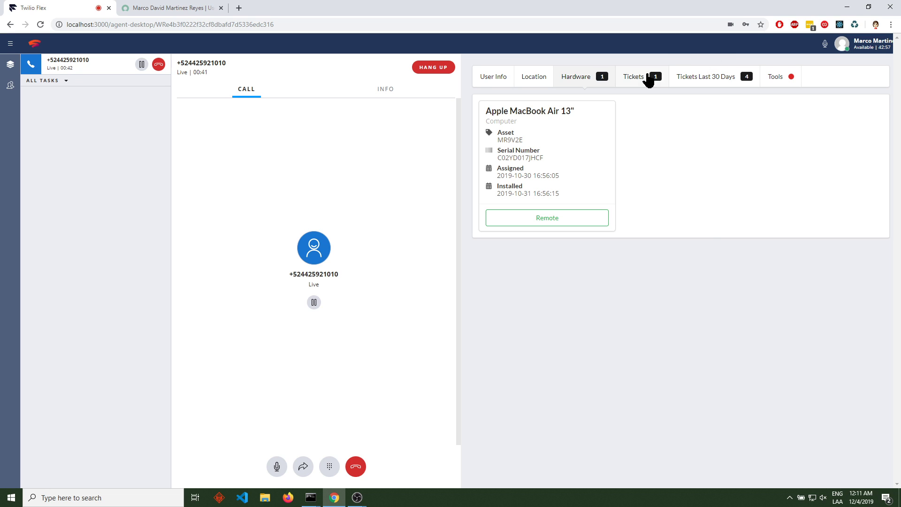
List the caller's tickets and open incident INC0010041 about Lotus Notes access in ServiceNow.
click(634, 76)
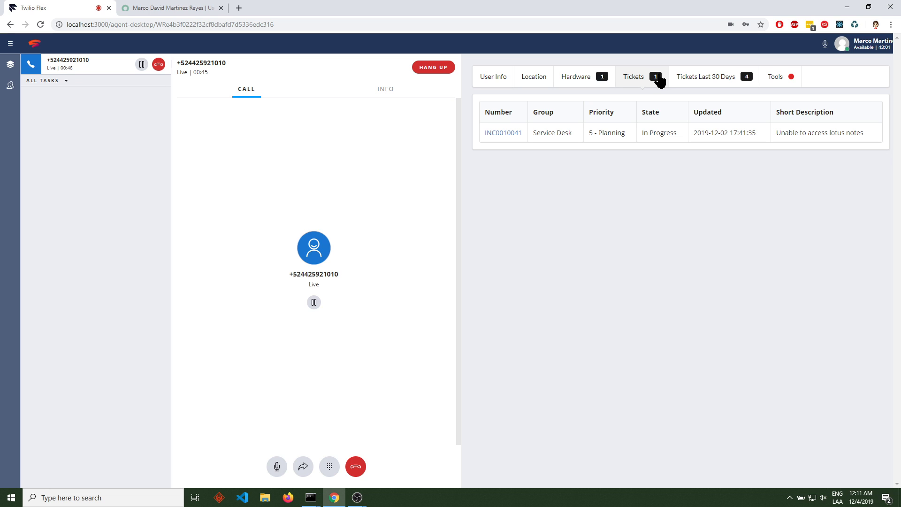
mouse_move(610, 169)
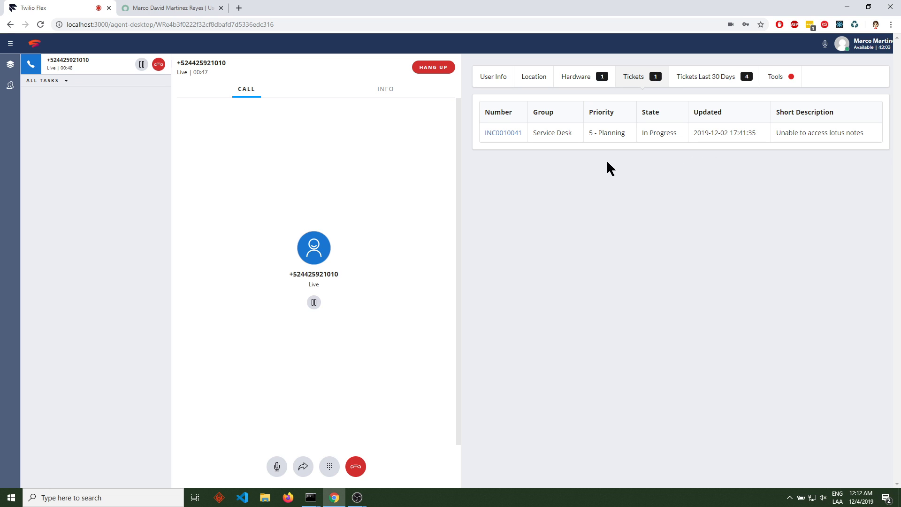
mouse_move(530, 146)
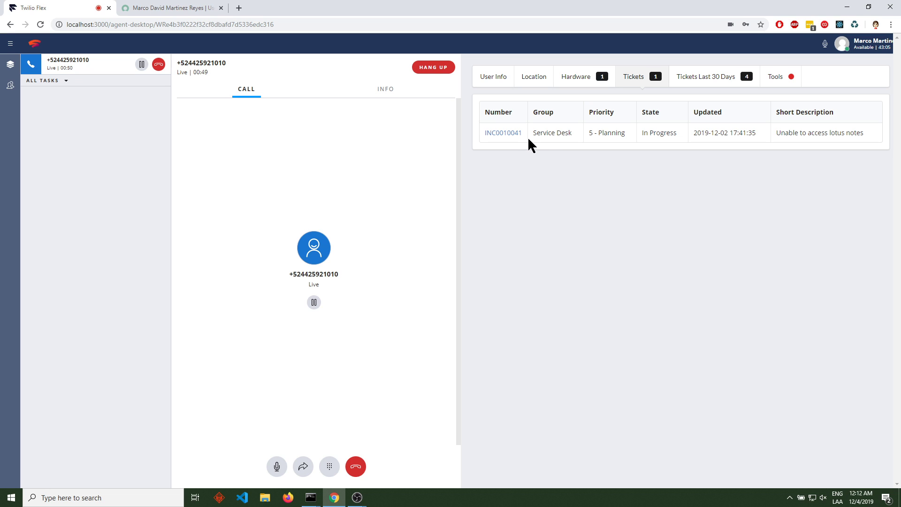
mouse_move(558, 156)
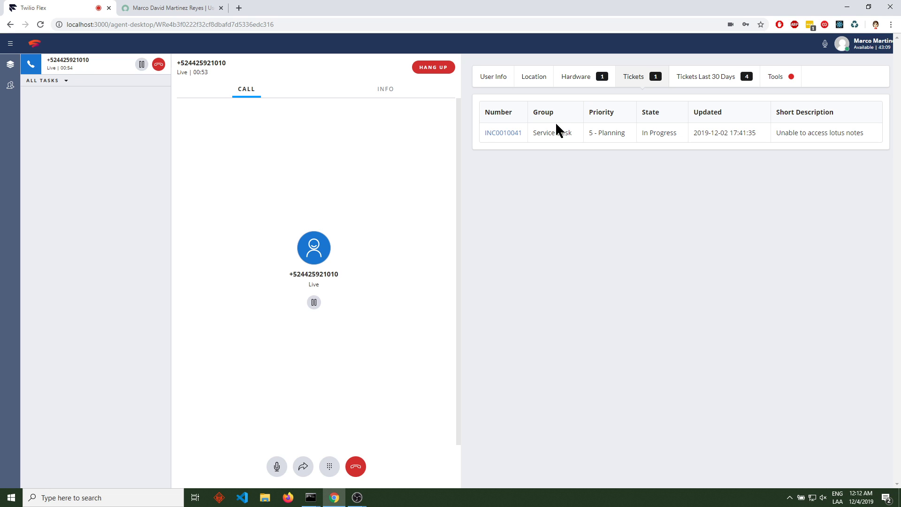
mouse_move(502, 133)
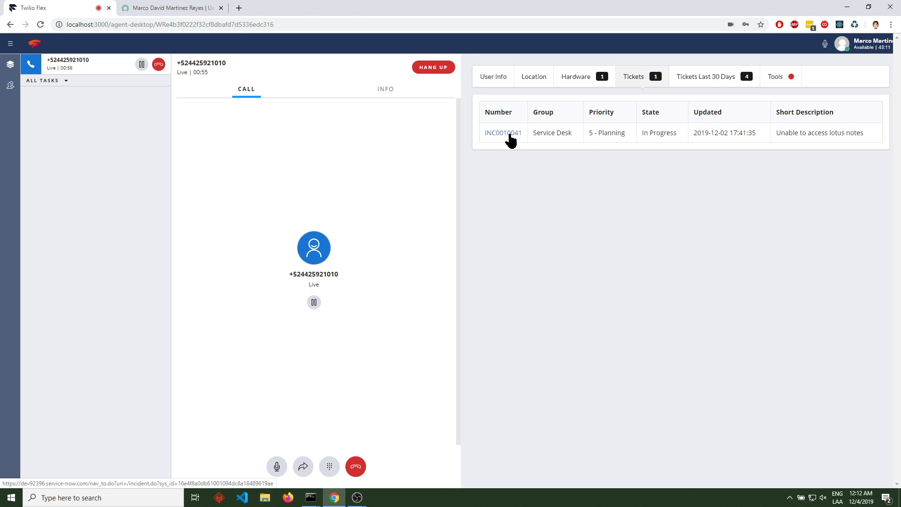
click(501, 132)
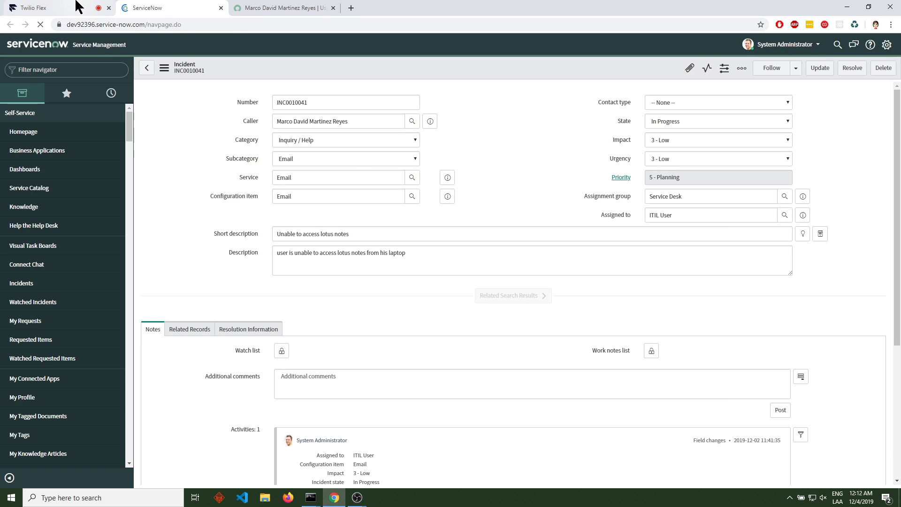
Return from the ServiceNow incident form to the agent desktop's ticket list.
click(43, 7)
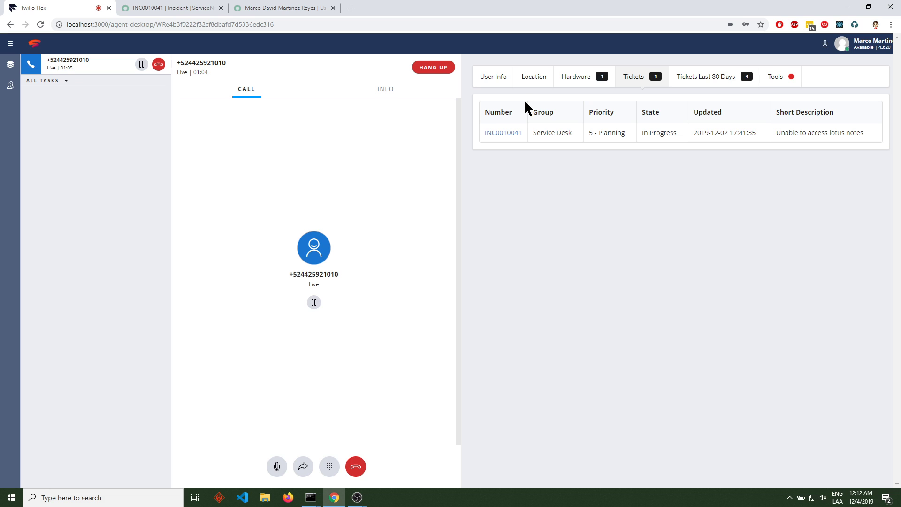
List the caller's four tickets from the last 30 days, including earlier password resets.
click(710, 77)
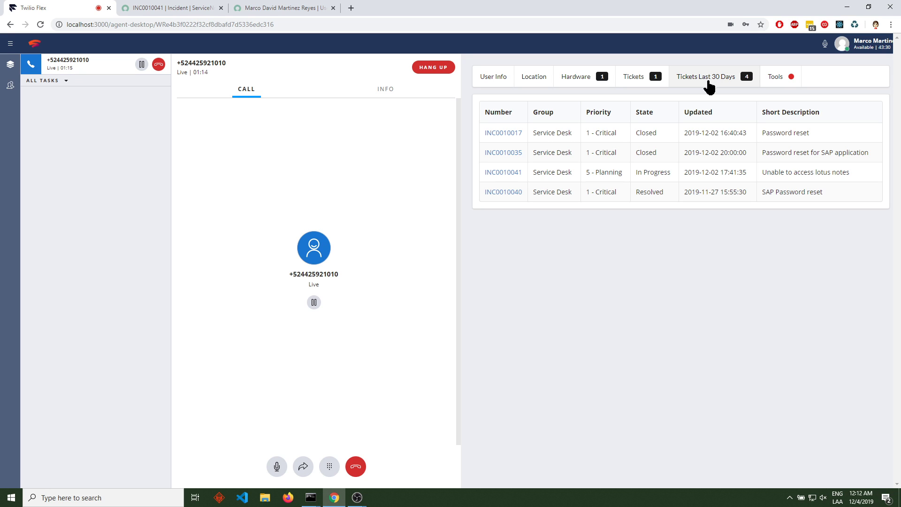
mouse_move(545, 129)
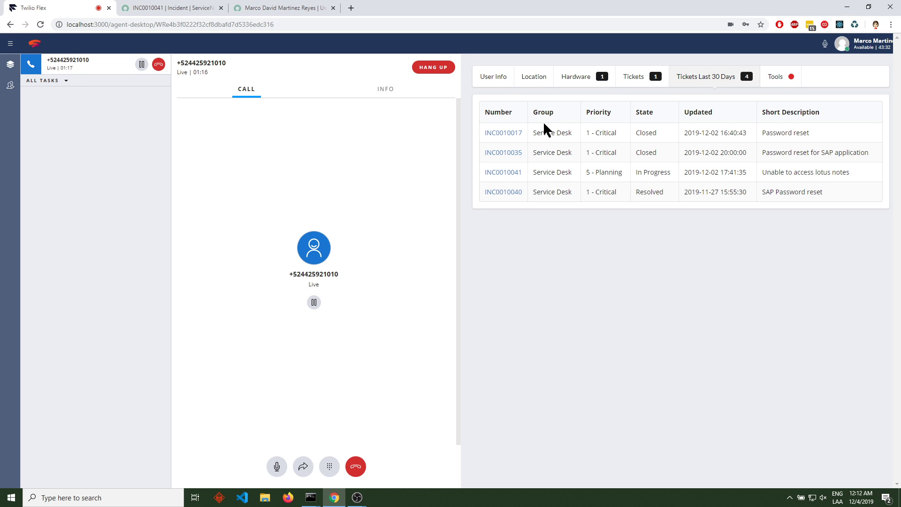
mouse_move(688, 131)
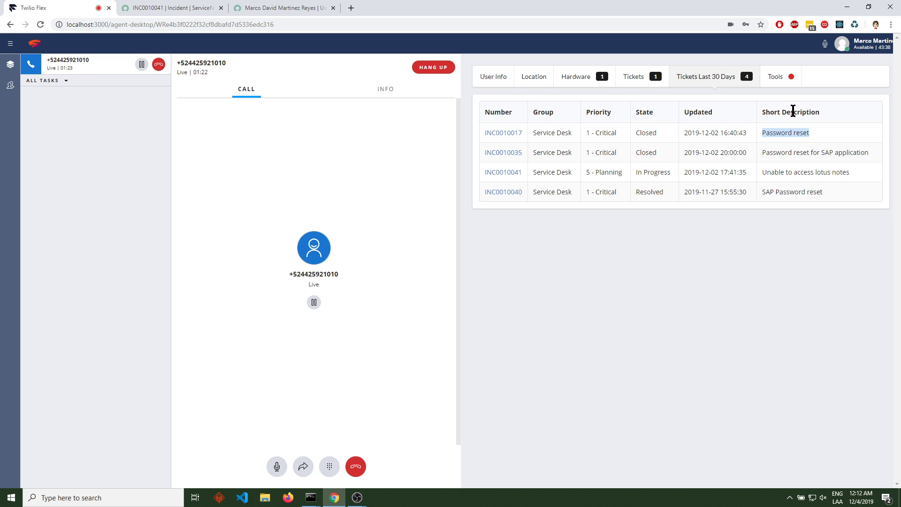
mouse_move(777, 85)
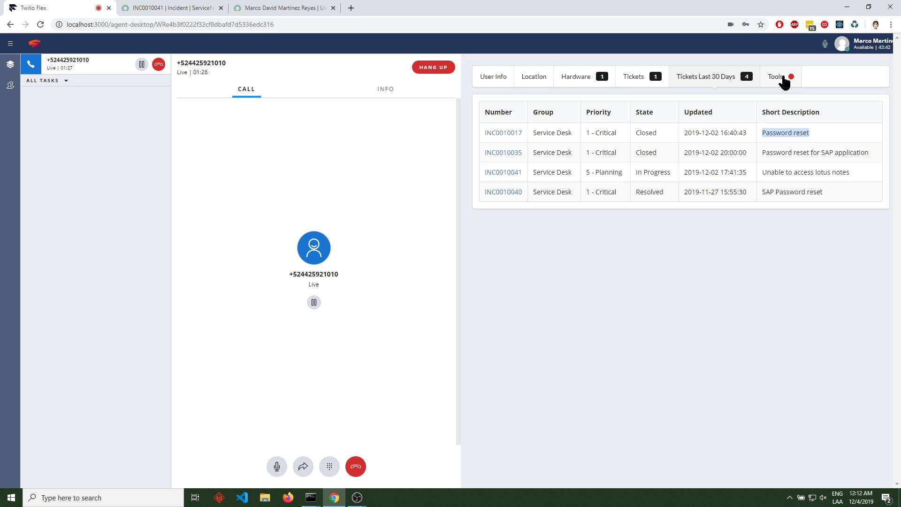
Open the reset and unlock tools and clear the Locked out status on the caller's ServiceNow user record.
click(776, 77)
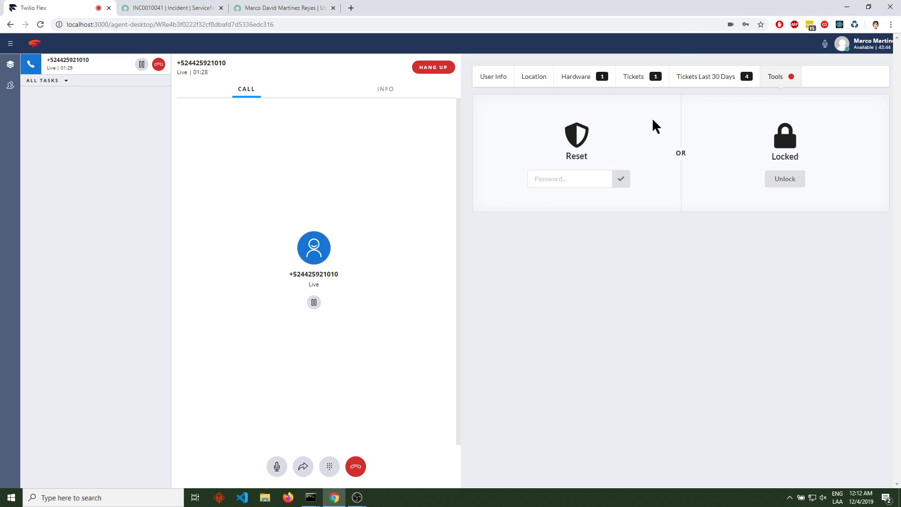
click(282, 8)
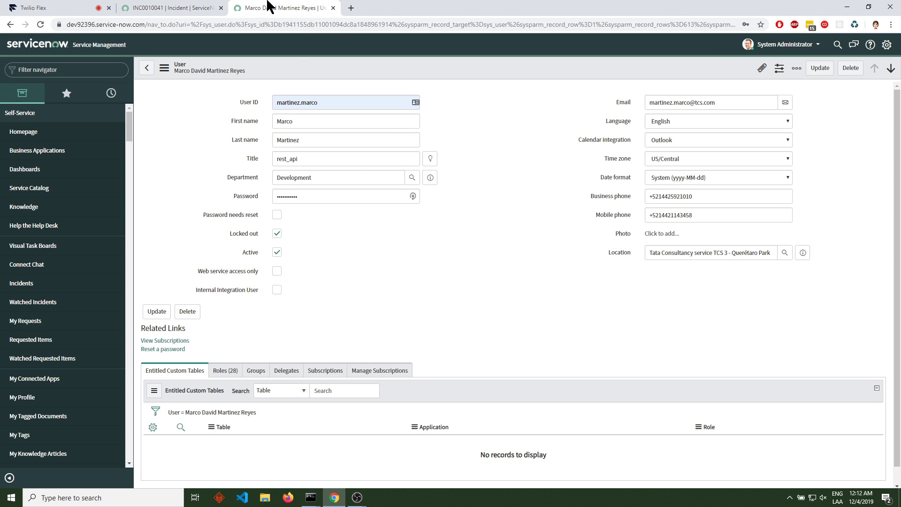
mouse_move(244, 241)
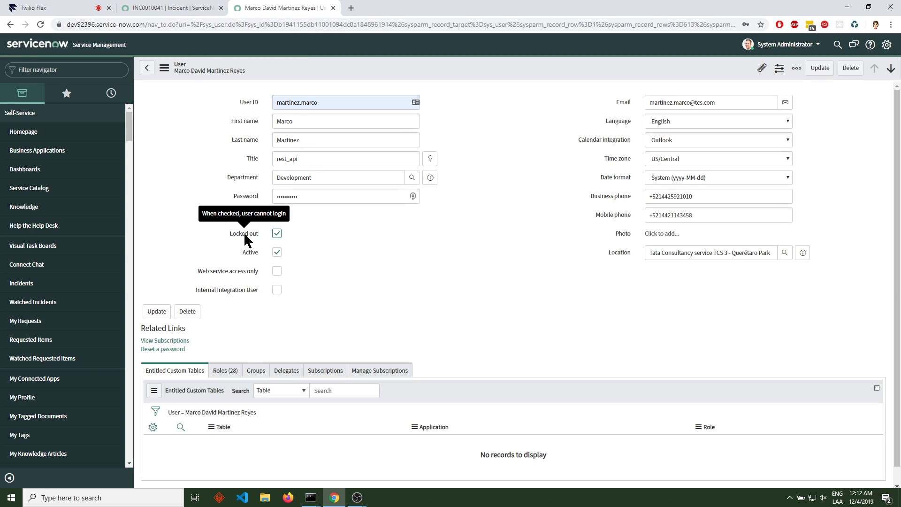
click(40, 7)
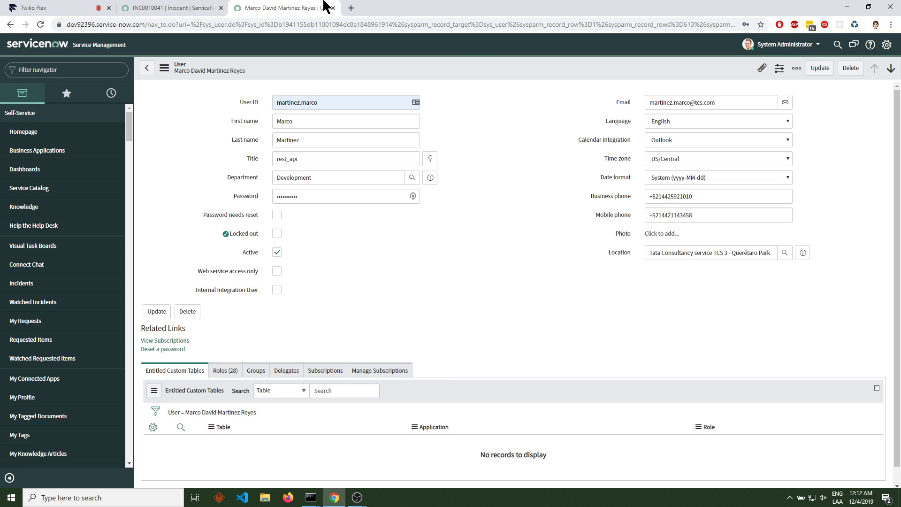
Enter a new password for the unlocked caller in the Reset tool and submit it.
click(32, 8)
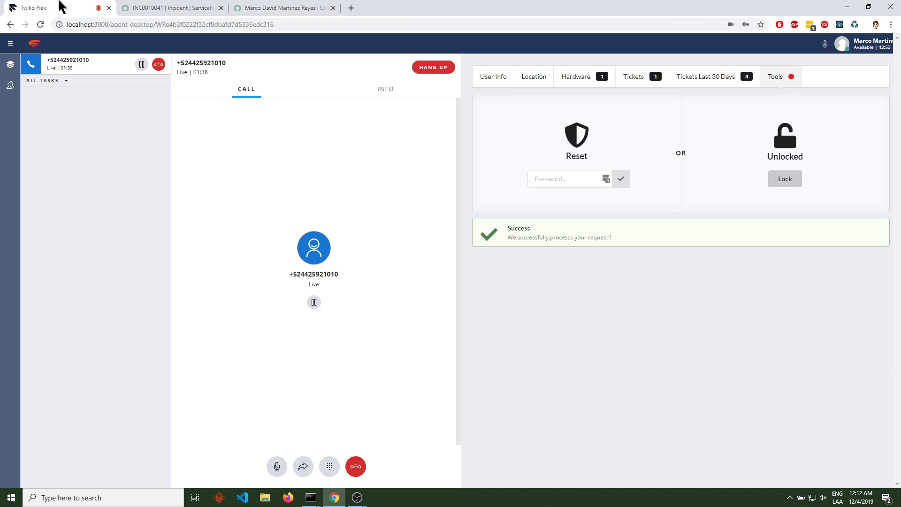
click(569, 179)
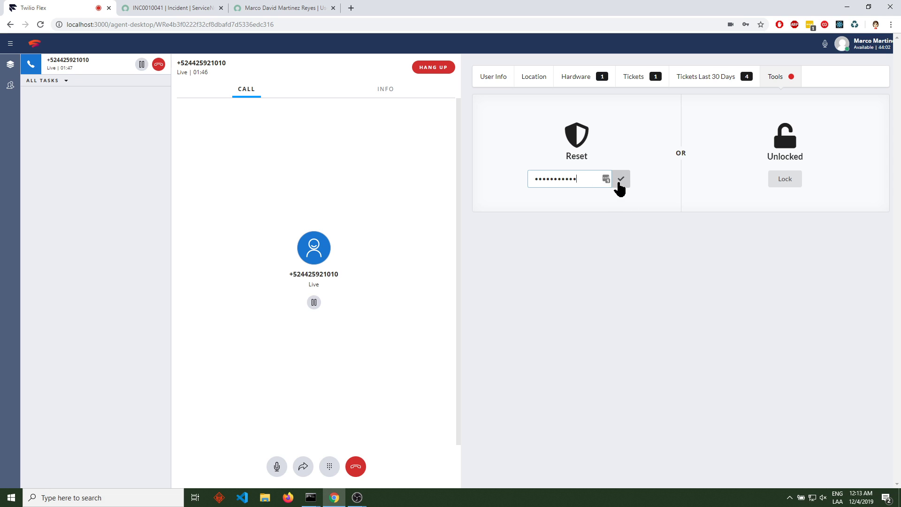
click(621, 179)
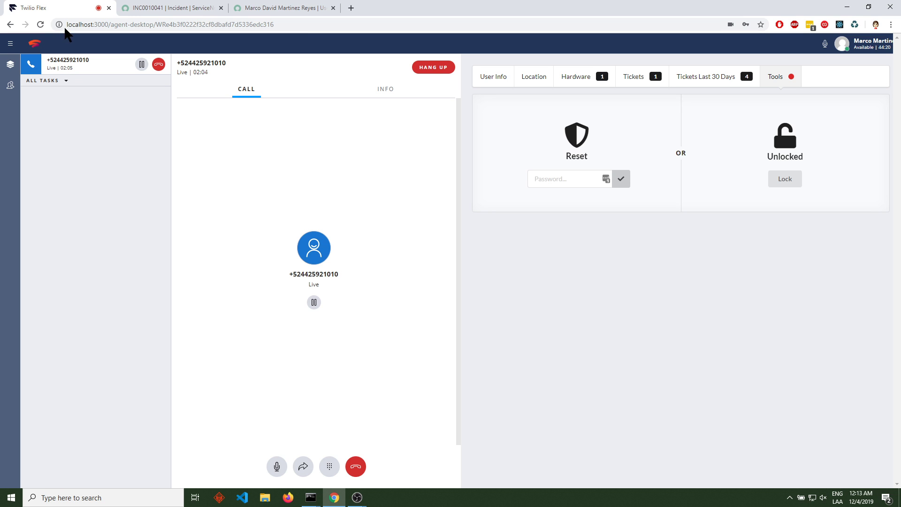
mouse_move(15, 289)
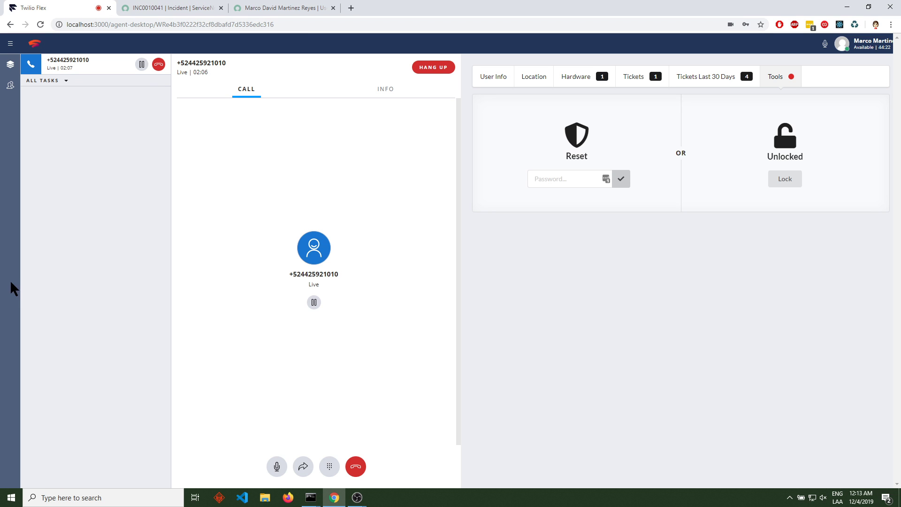